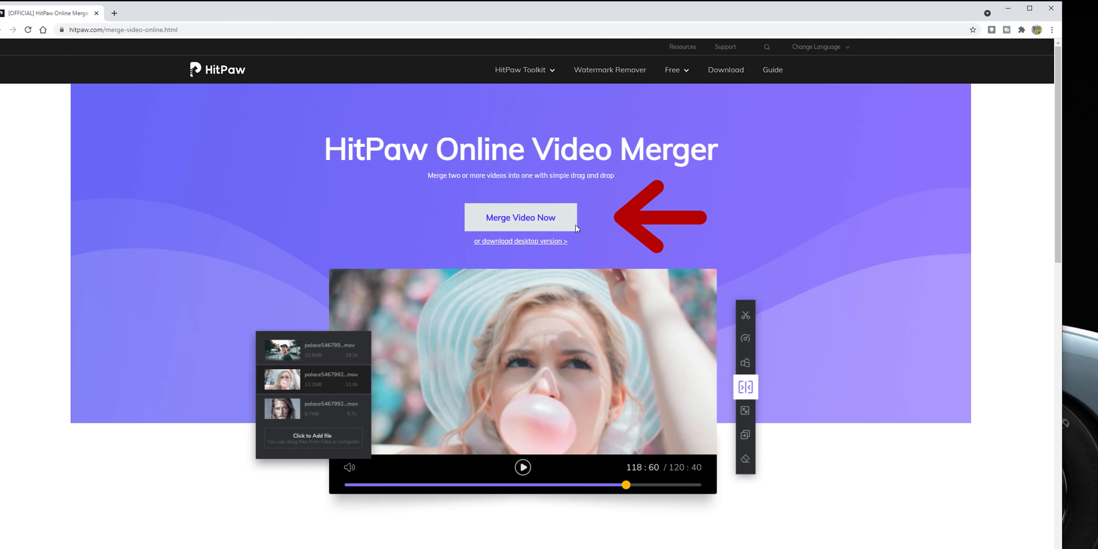
Launch the online merge editor via 'Merge Video Now'.
left_click(520, 217)
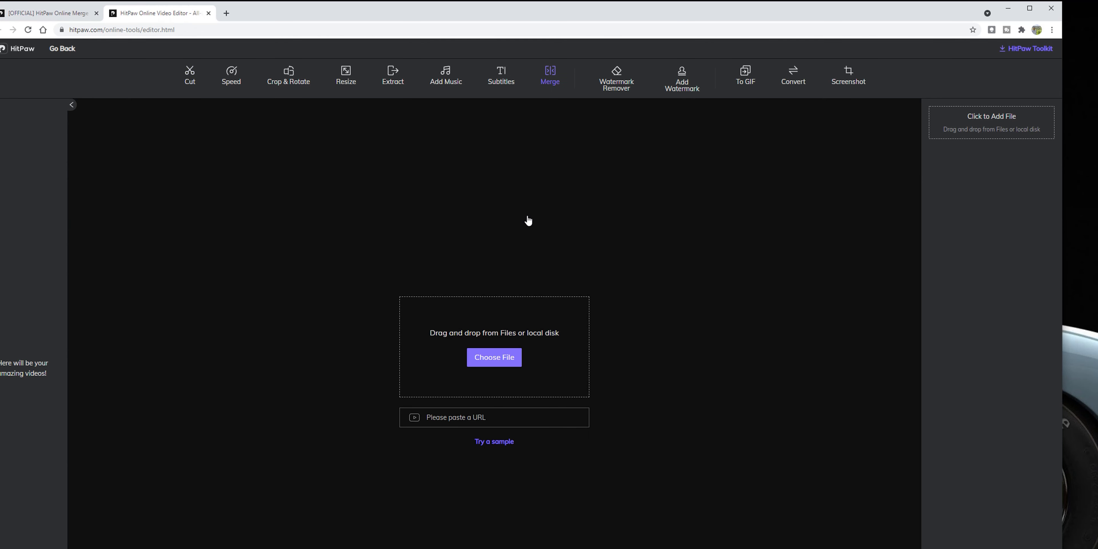
mouse_move(907, 296)
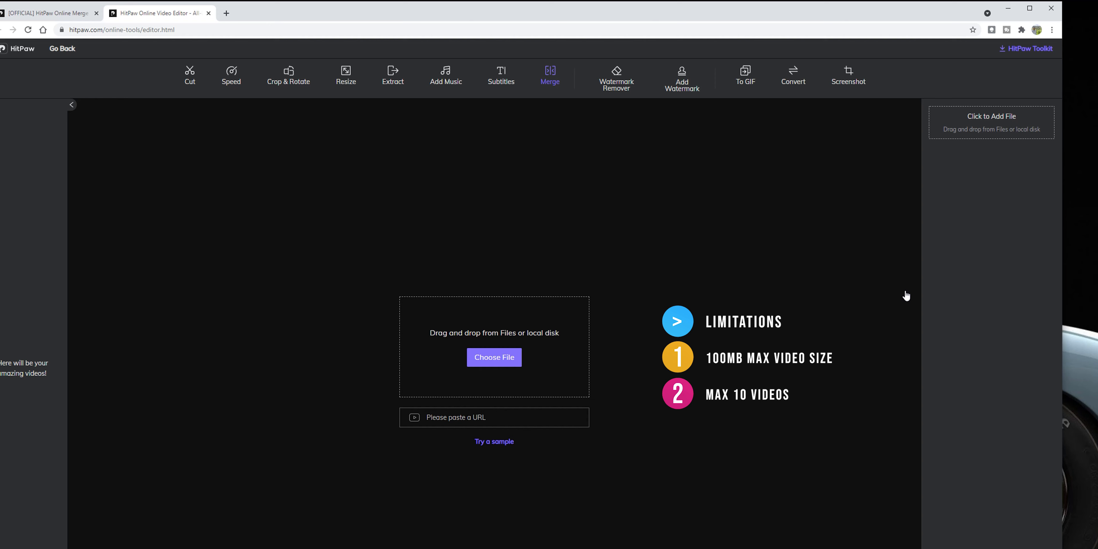
mouse_move(692, 318)
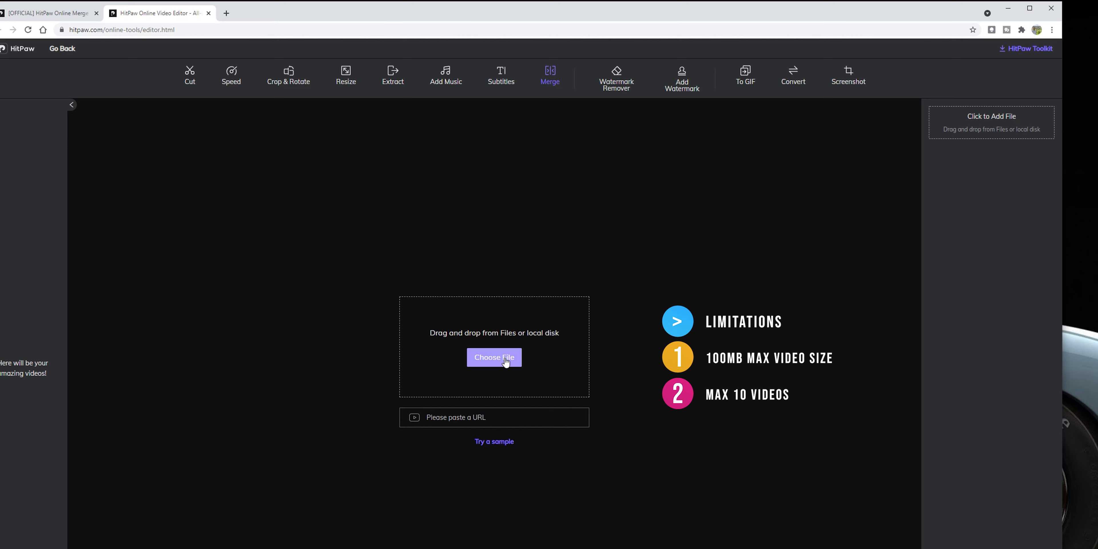
Add VID_20200717_003603.mp4 from the Sample Videos folder as the first clip.
left_click(493, 357)
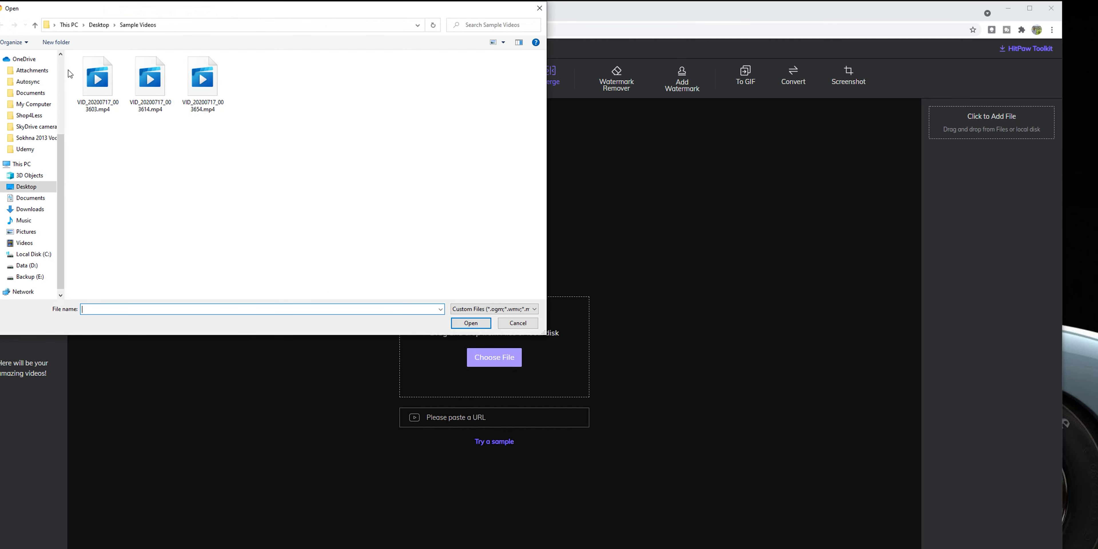
left_click(97, 77)
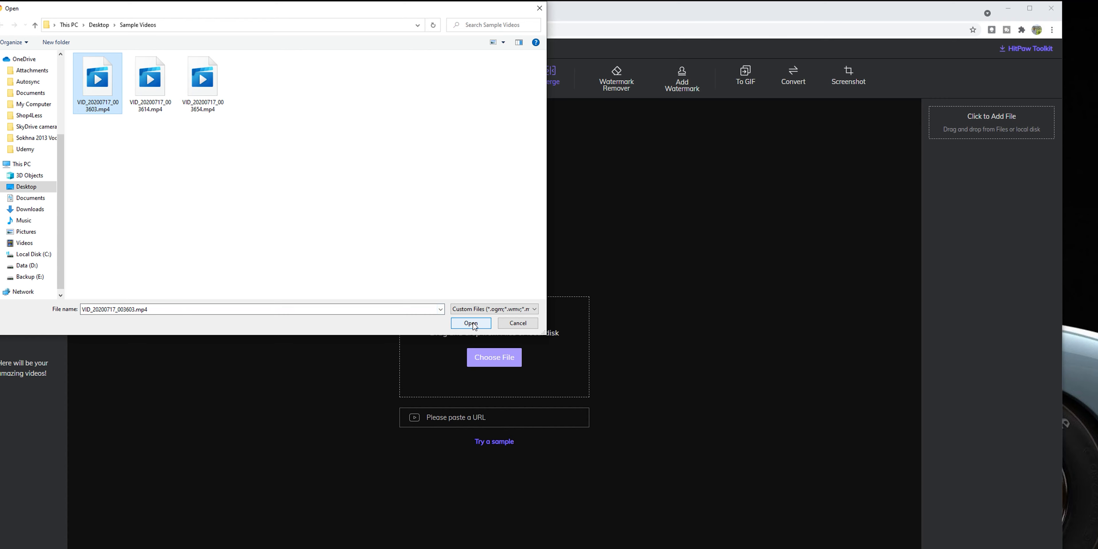
left_click(471, 323)
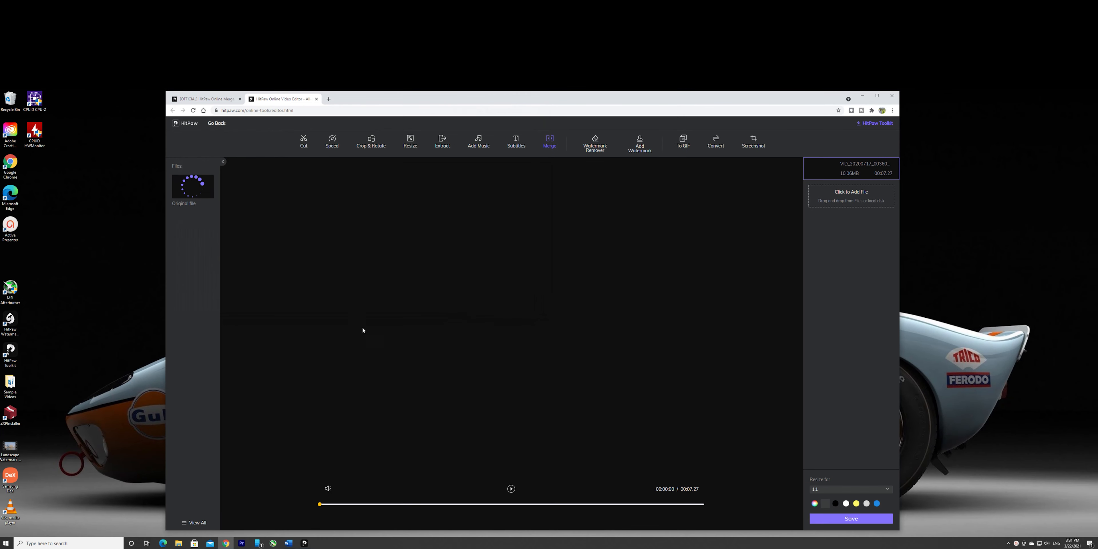
mouse_move(669, 282)
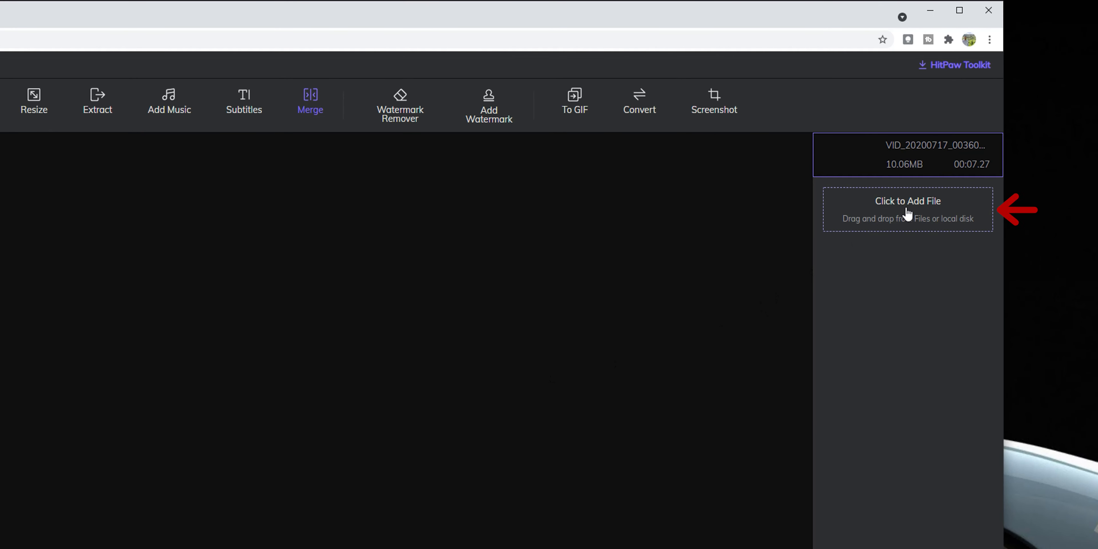
Add VID_20200717_003614.mp4 and the third dog clip, then preview the 27-second merge.
left_click(908, 210)
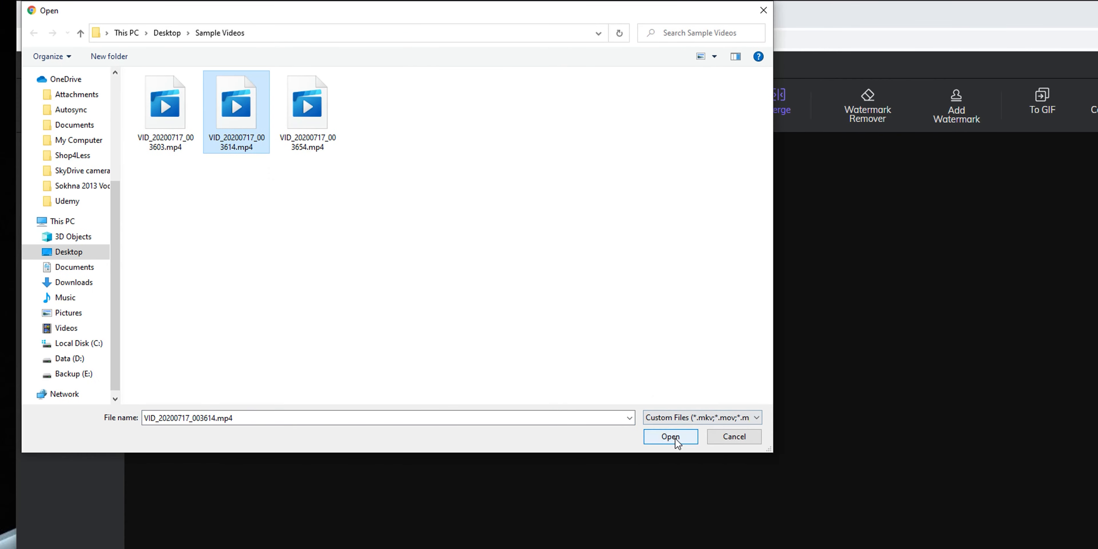
left_click(670, 437)
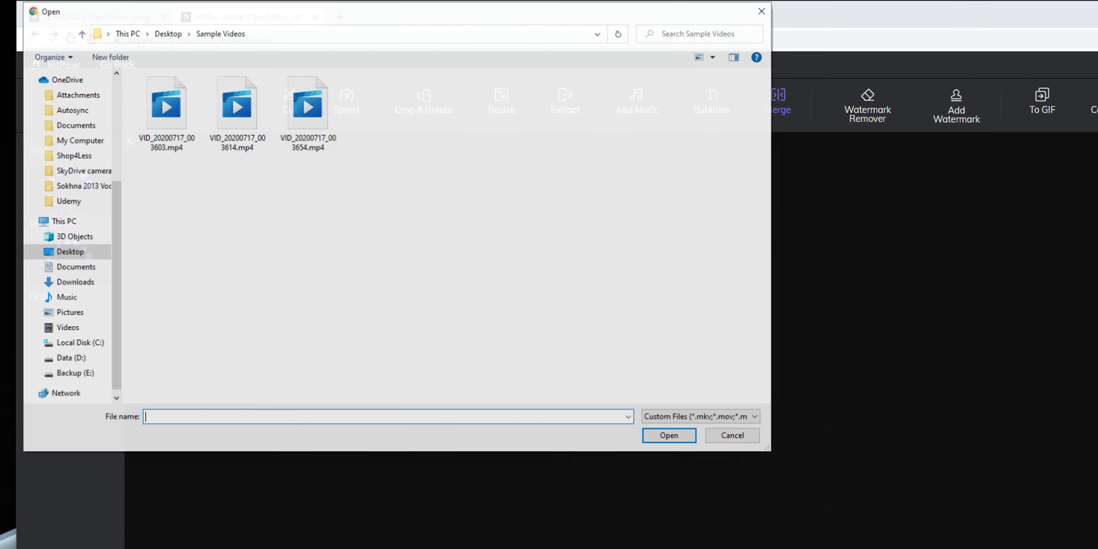
left_click(669, 435)
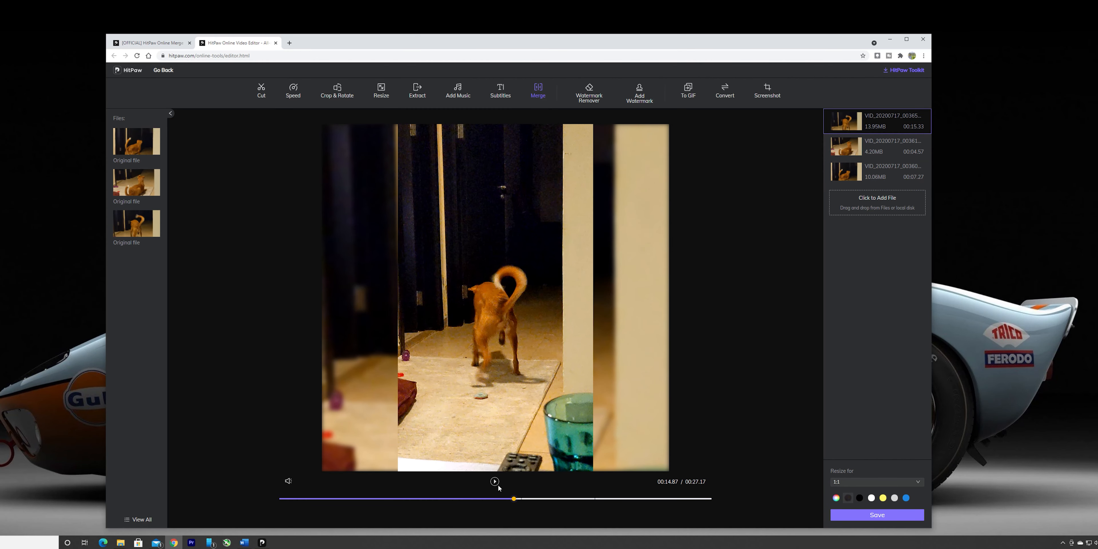
left_click(495, 482)
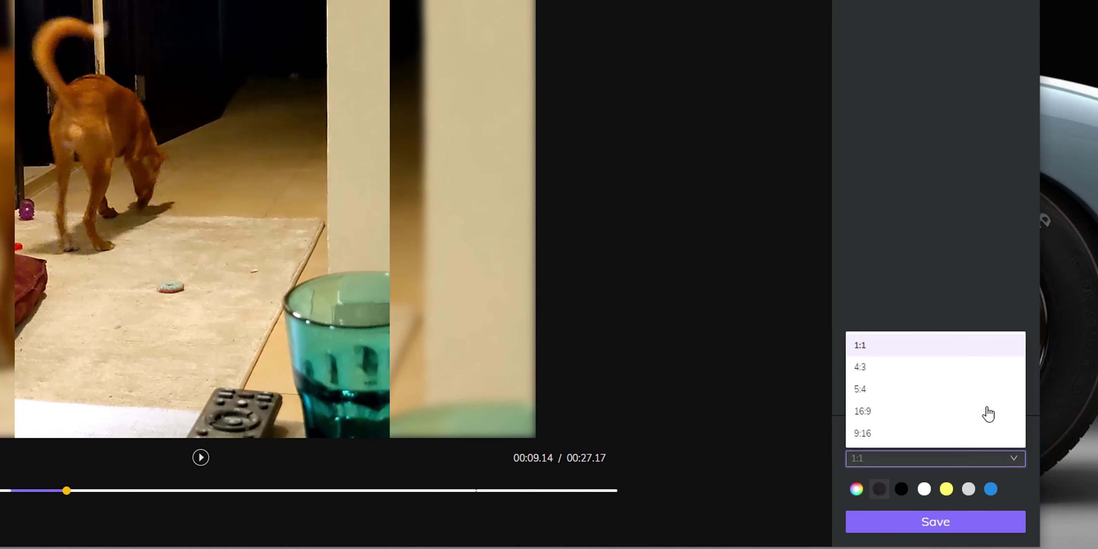
left_click(859, 367)
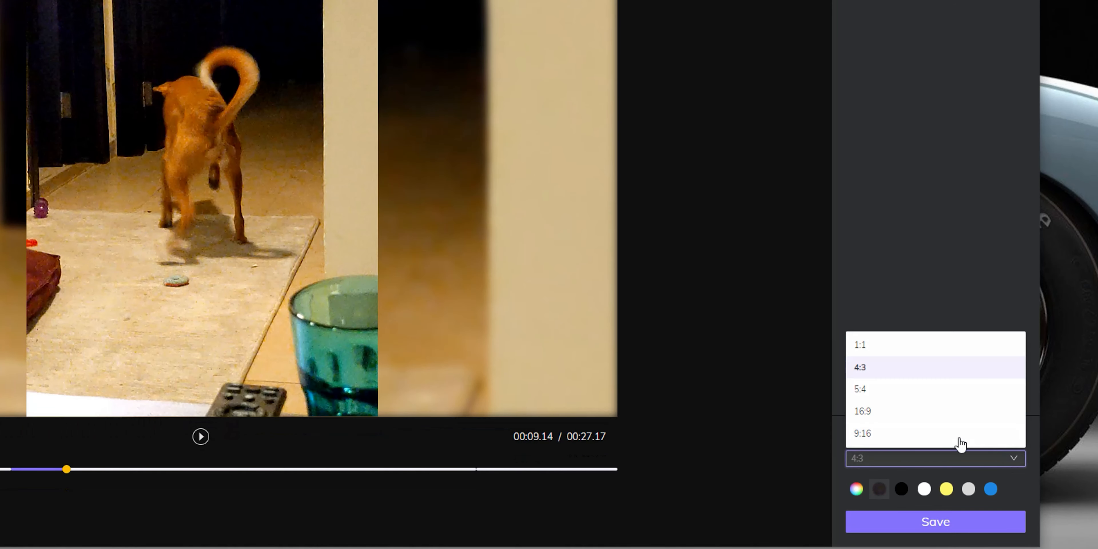
left_click(860, 389)
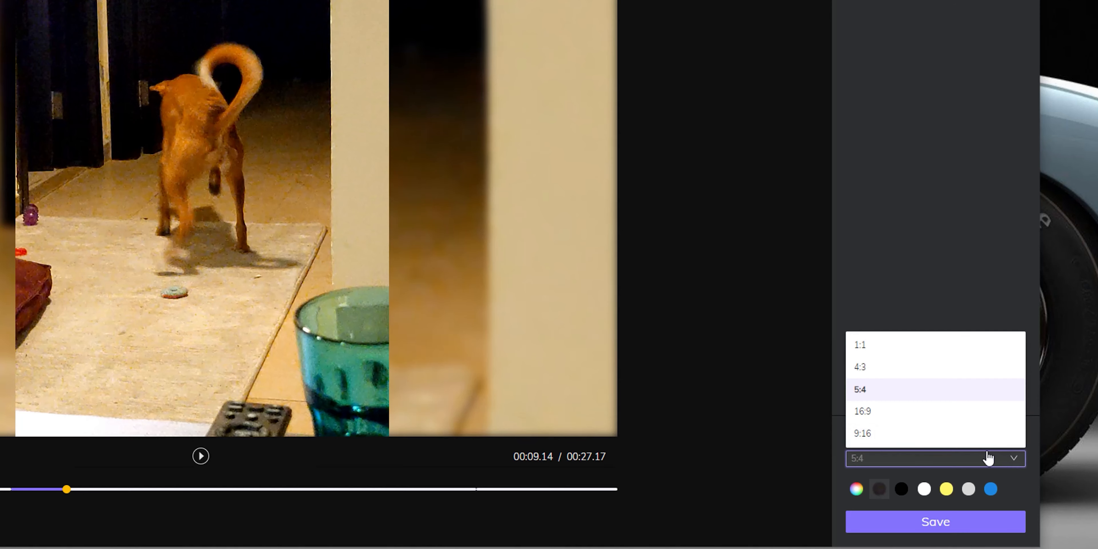
left_click(862, 411)
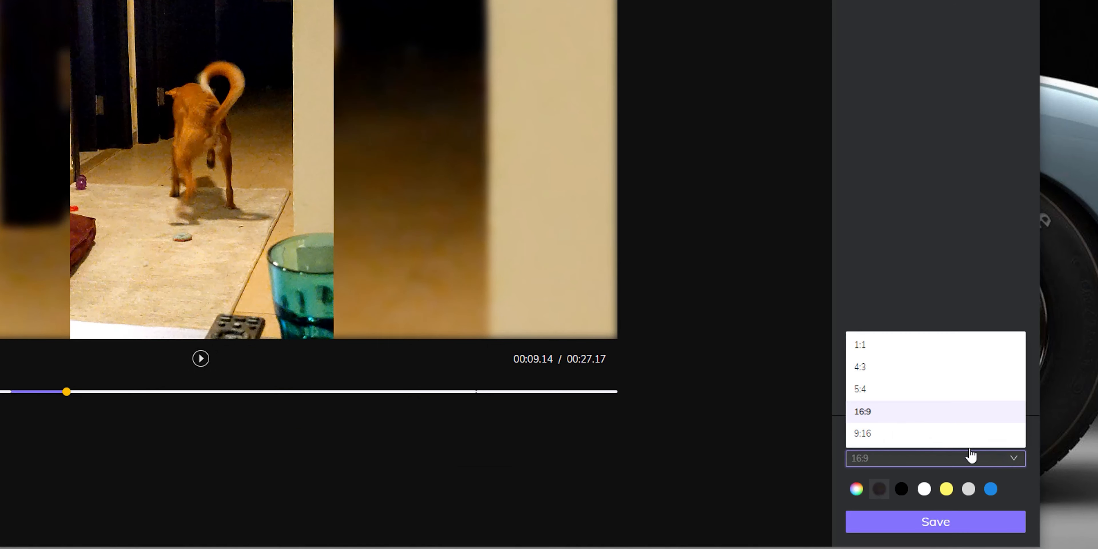
left_click(862, 433)
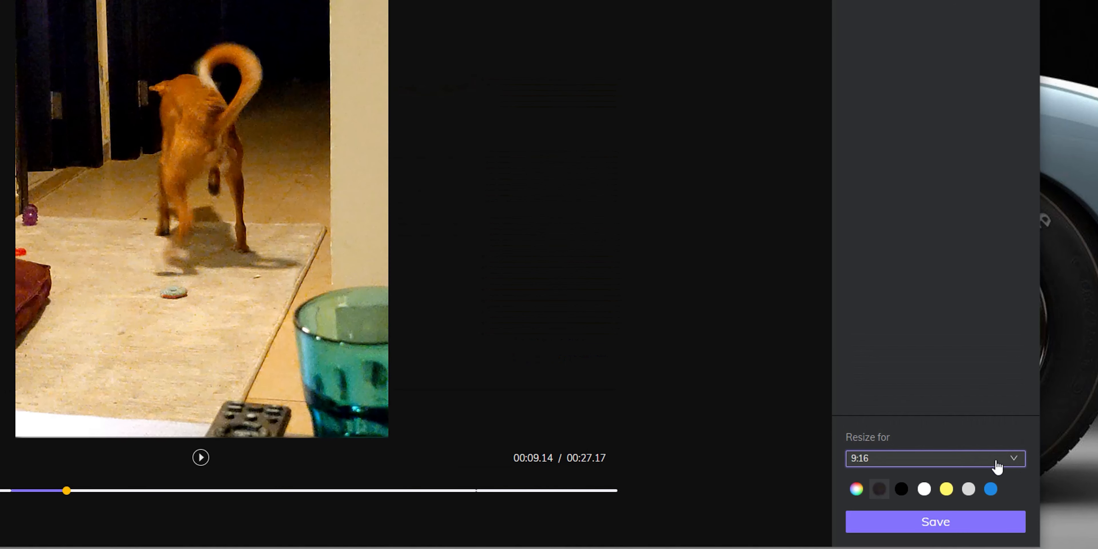
left_click(936, 458)
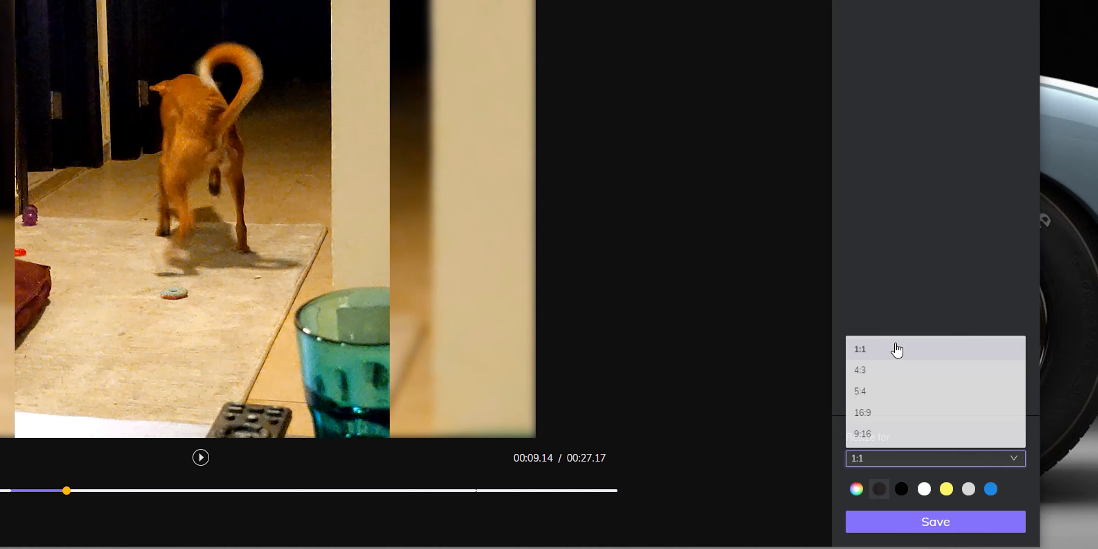
left_click(859, 349)
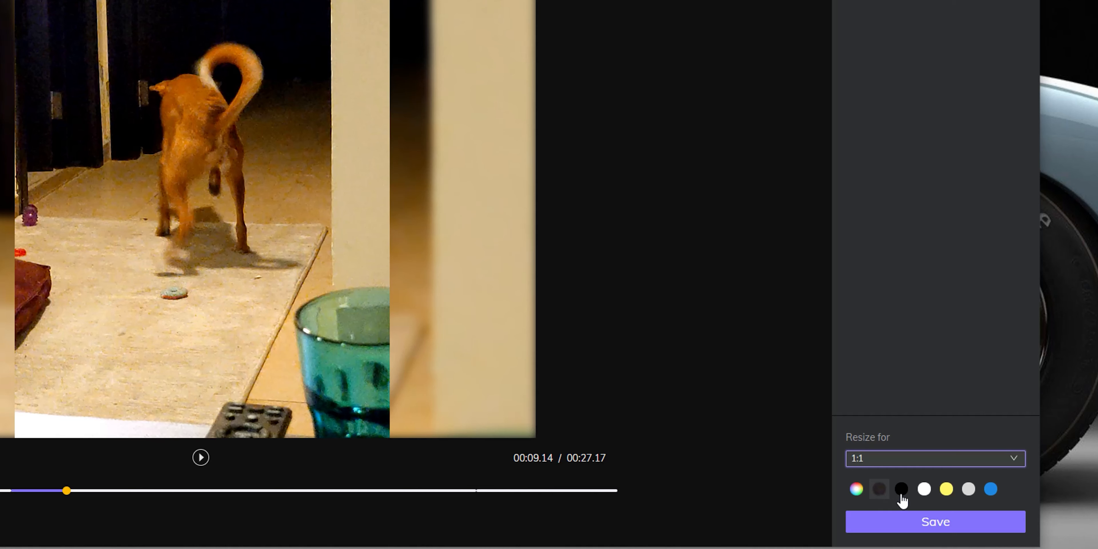
left_click(923, 489)
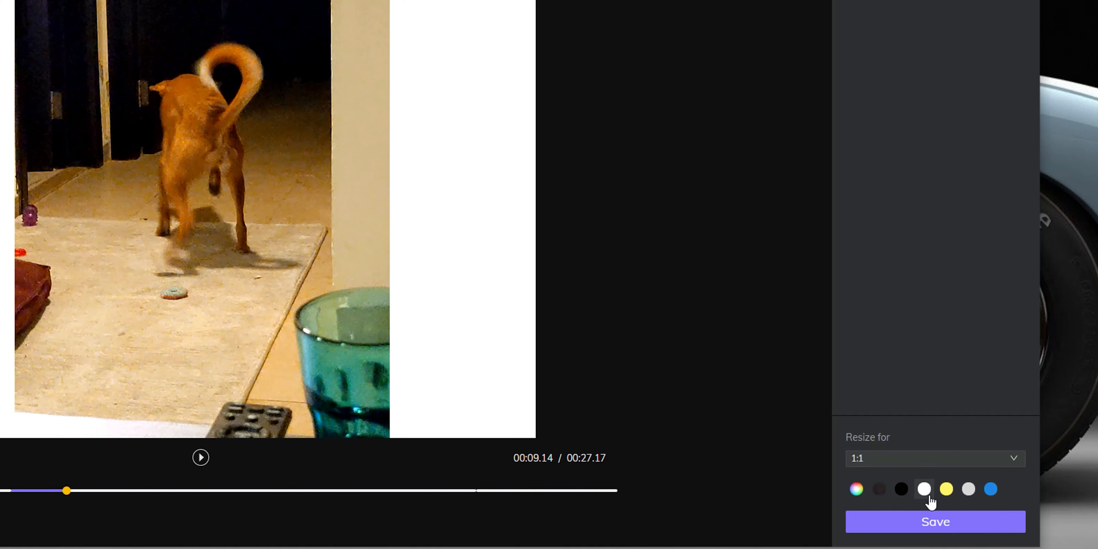
left_click(946, 489)
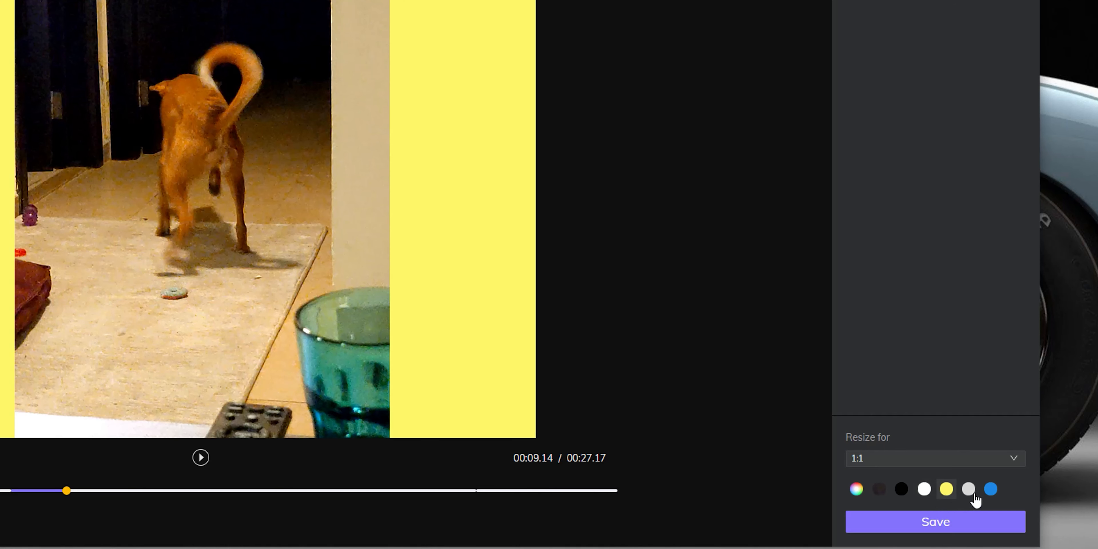
left_click(989, 496)
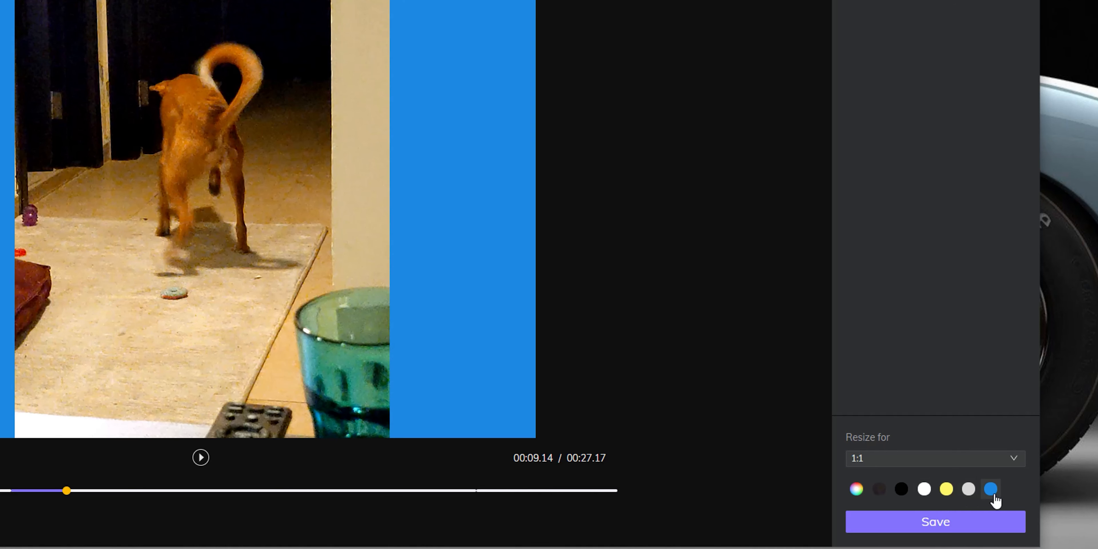
left_click(879, 489)
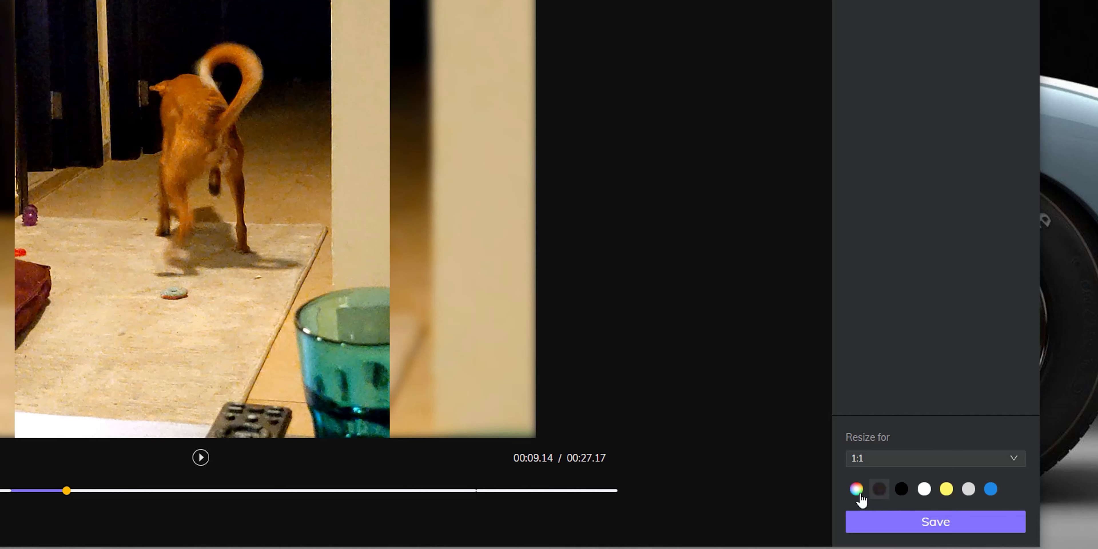
left_click(856, 489)
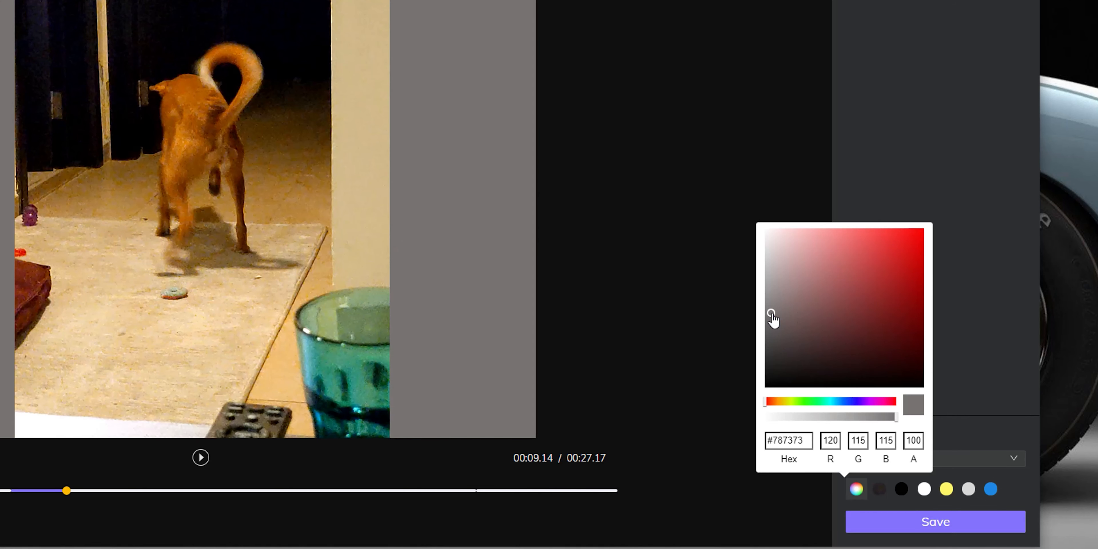
left_click(908, 322)
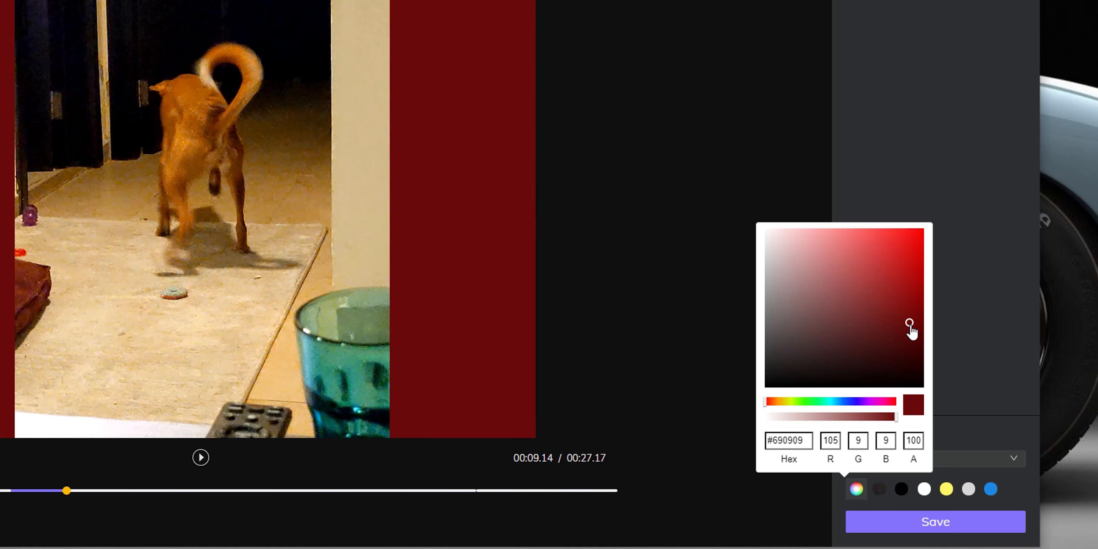
left_click(878, 498)
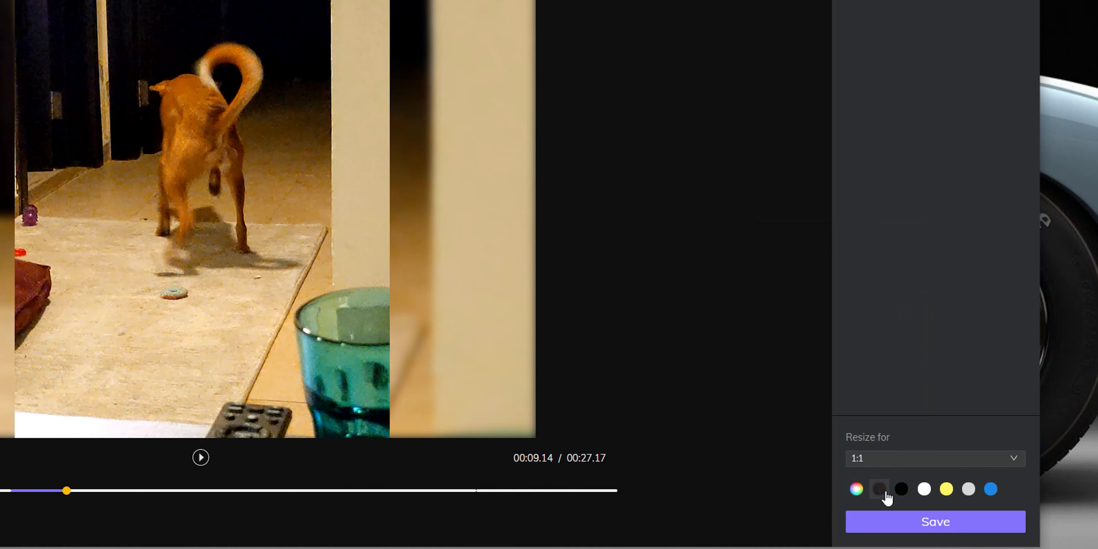
mouse_move(911, 281)
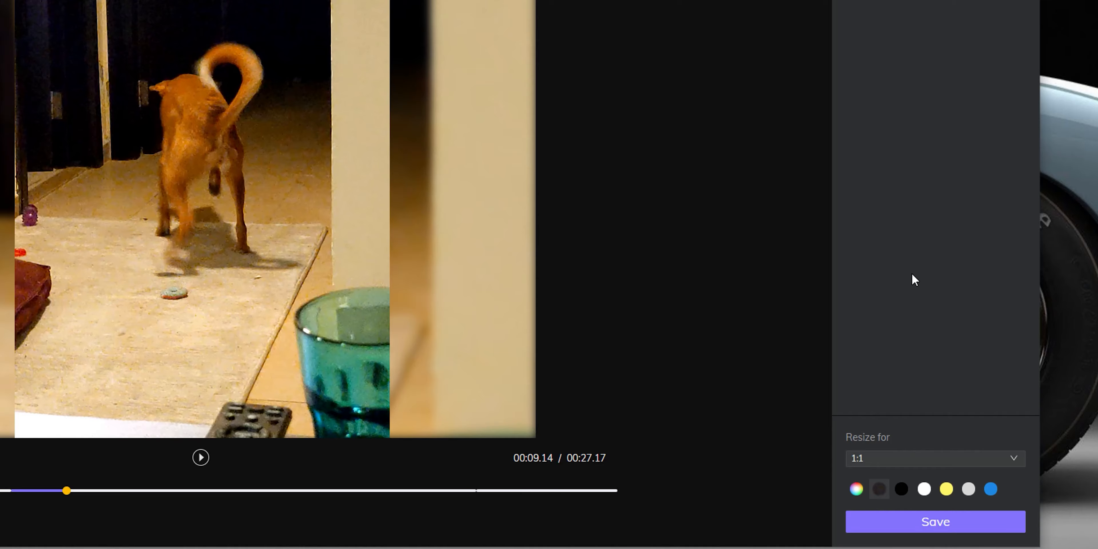
Save the 1:1 merged video, download the MP4 and open it from the download bar.
left_click(935, 521)
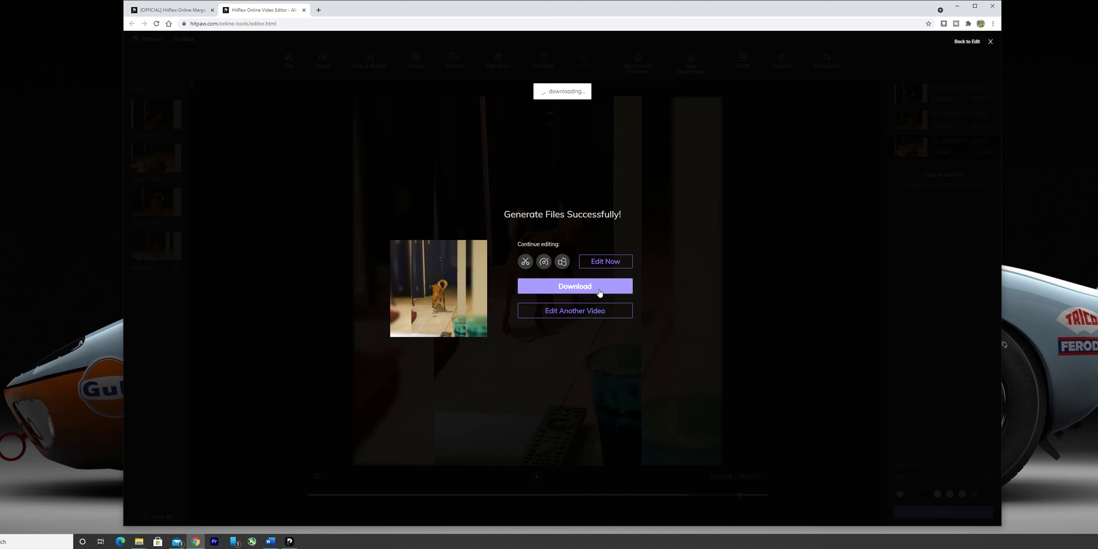
left_click(575, 286)
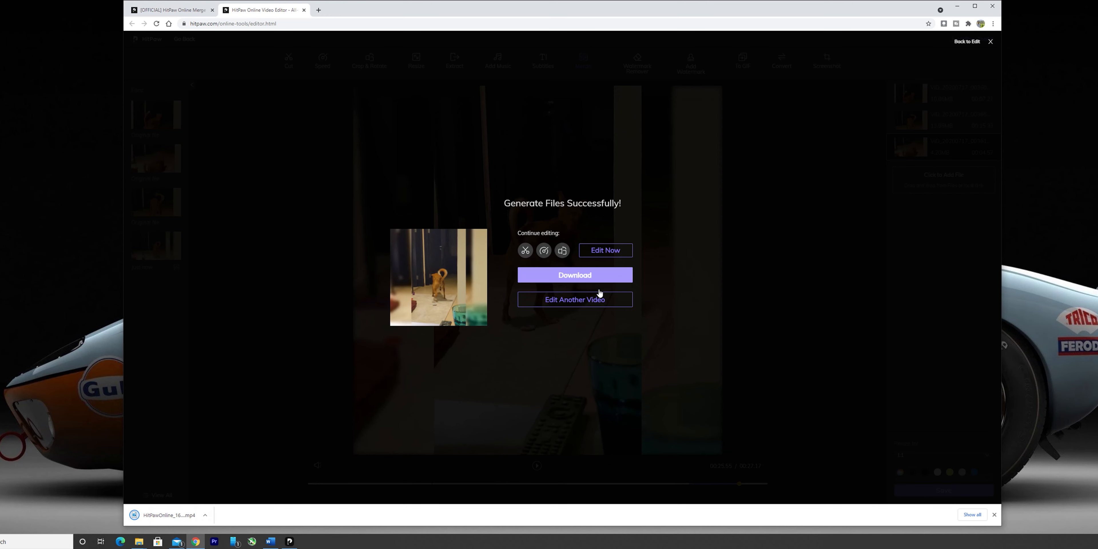
mouse_move(592, 291)
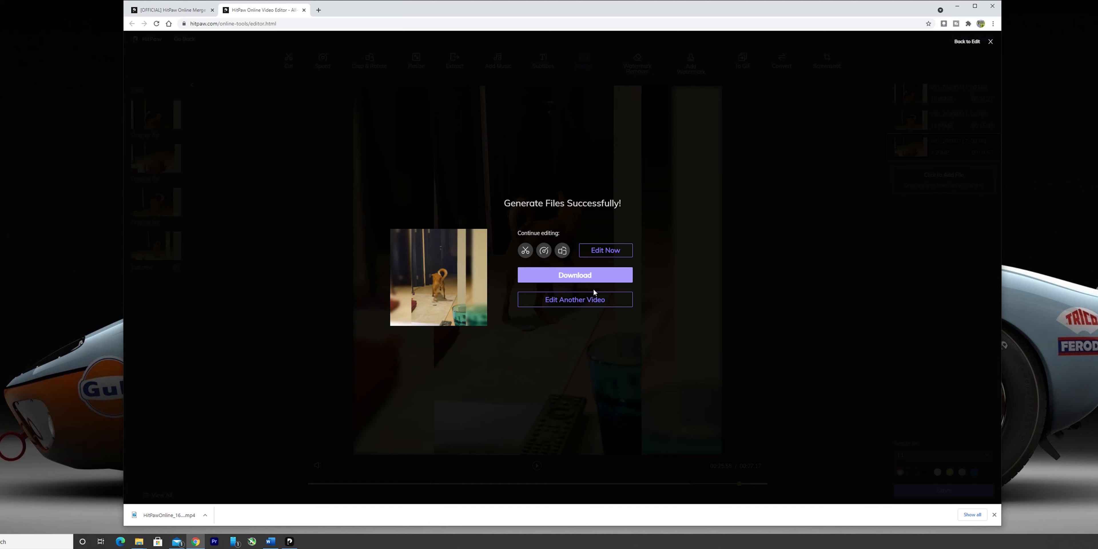
left_click(575, 275)
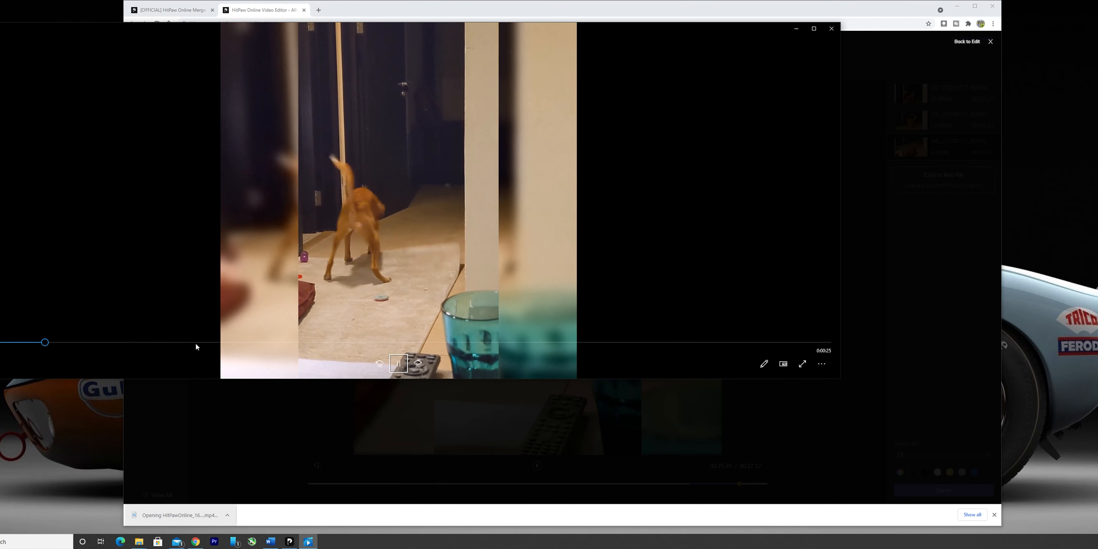
Seek ahead in the downloaded merged video to check the playback.
left_click_drag(44, 343, 168, 343)
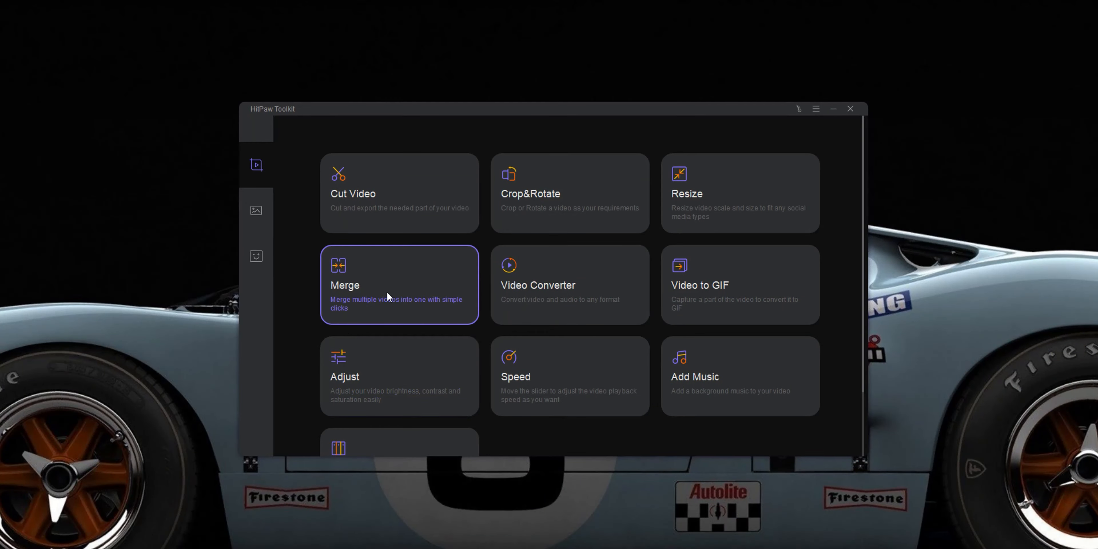
Load the three VID_20200717 dog clips into the Toolkit's Merge tool.
left_click(390, 292)
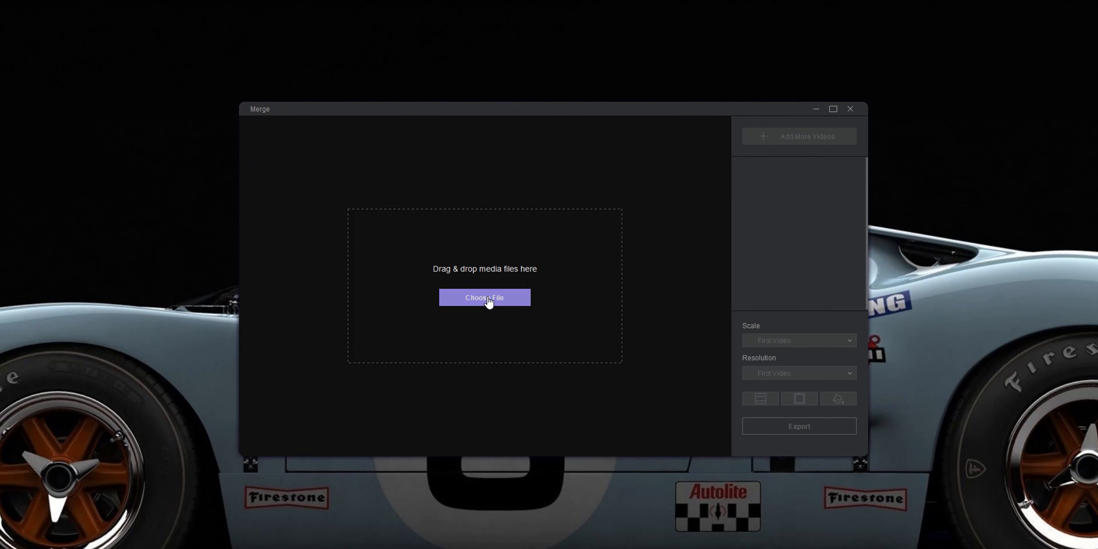
left_click(485, 297)
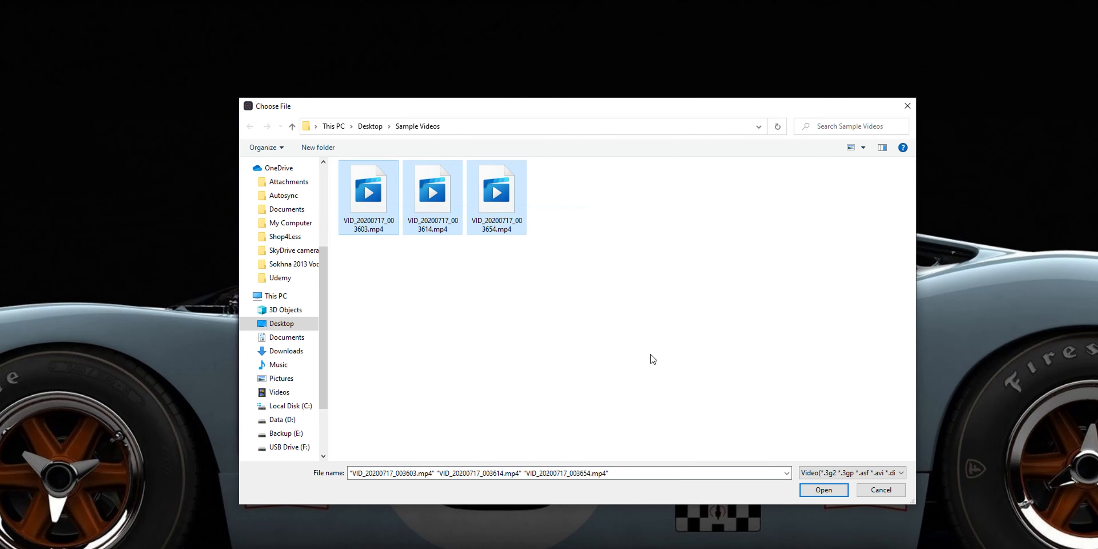
left_click(824, 490)
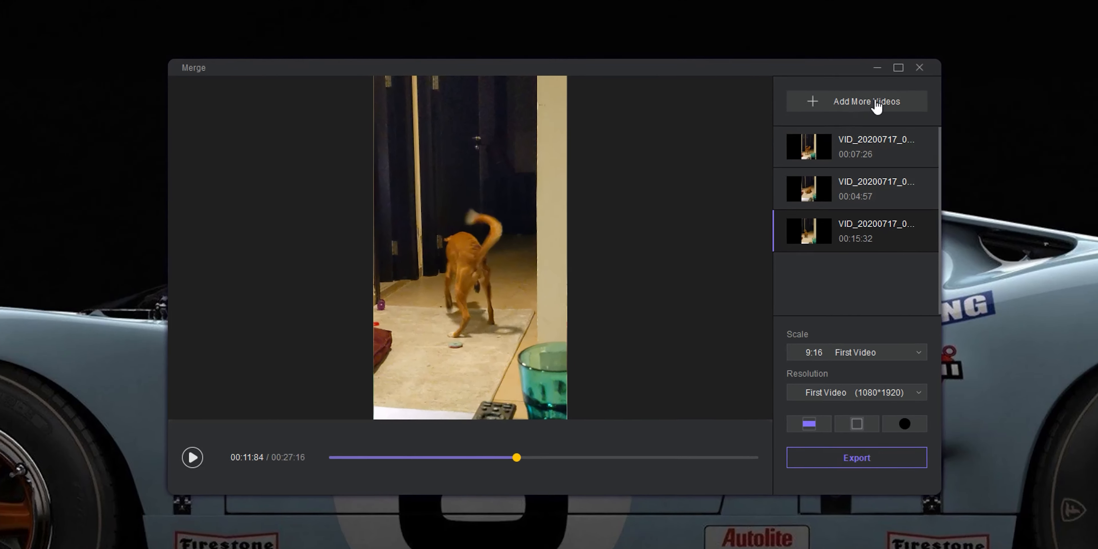
left_click(867, 102)
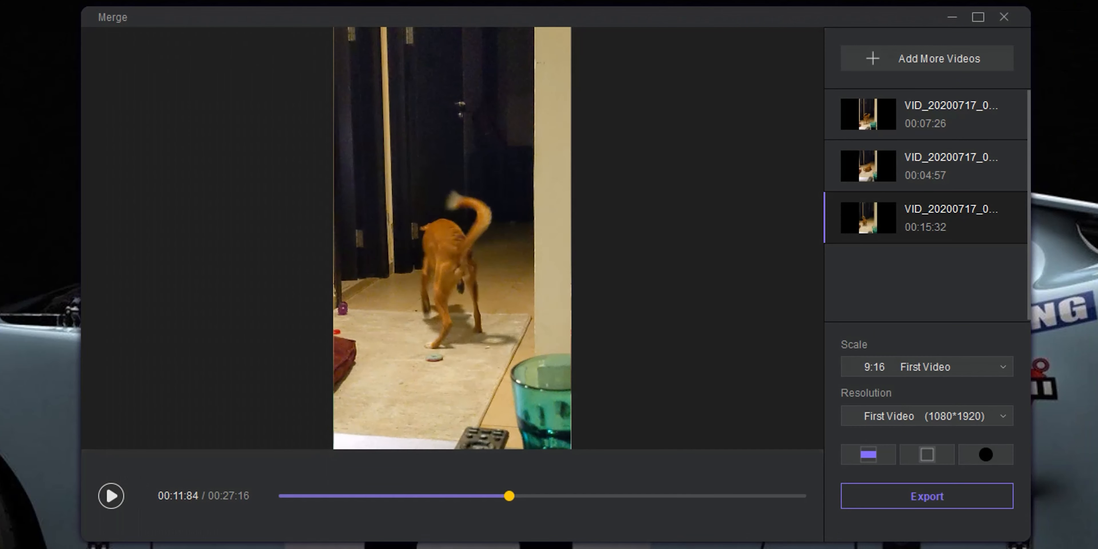
mouse_move(945, 116)
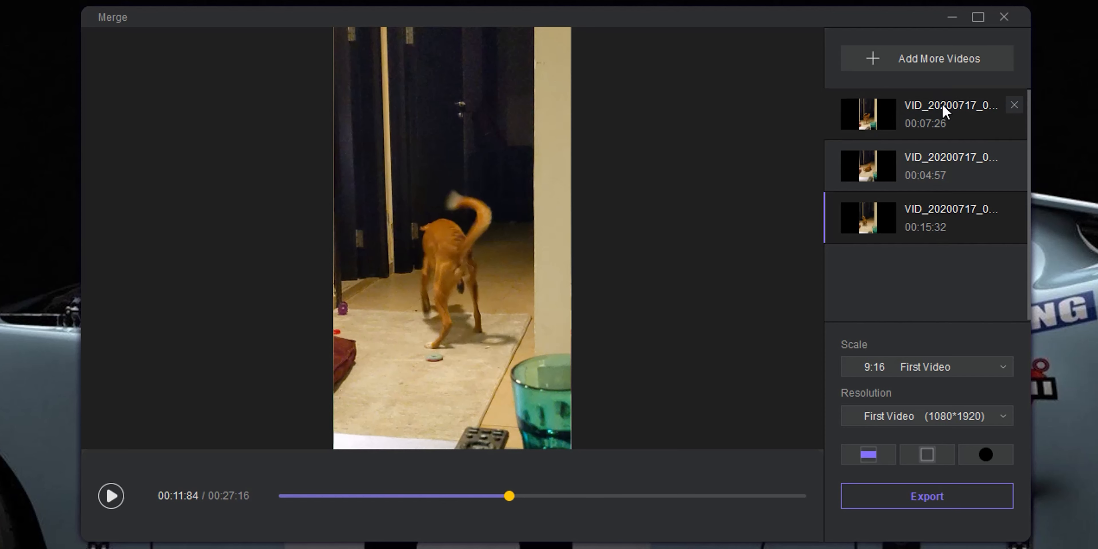
mouse_move(928, 219)
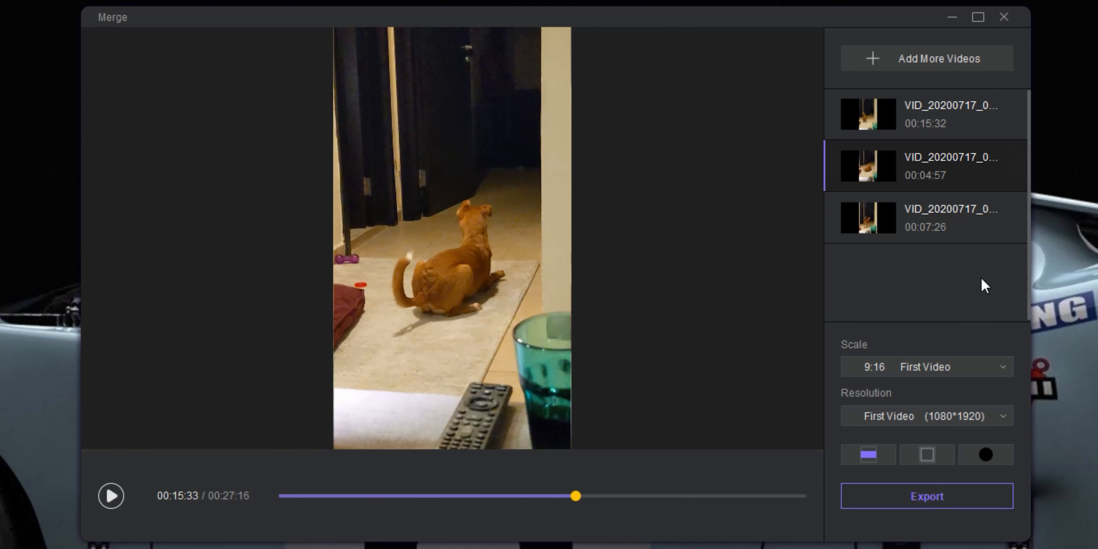
mouse_move(981, 378)
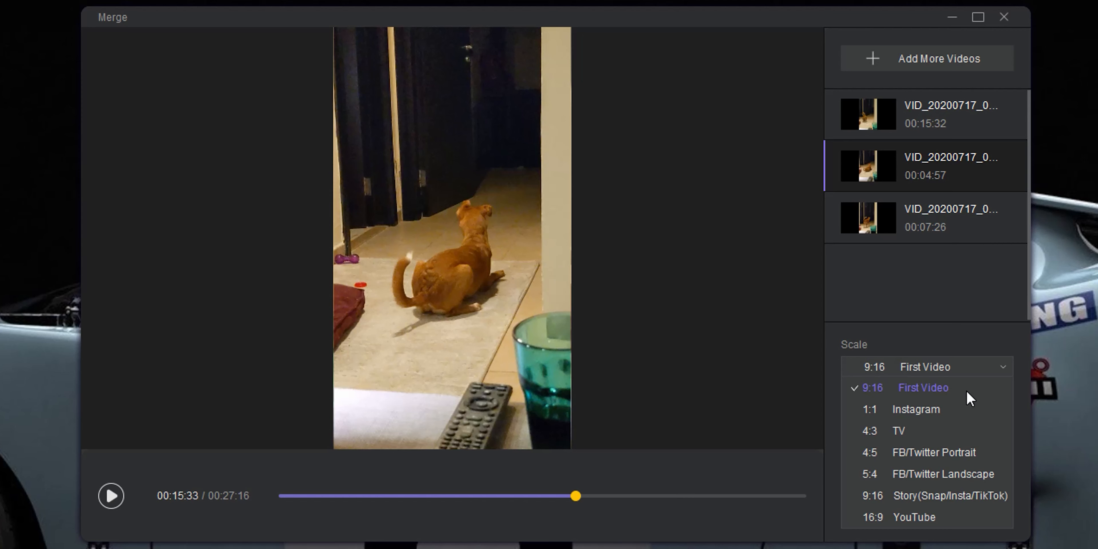
mouse_move(920, 420)
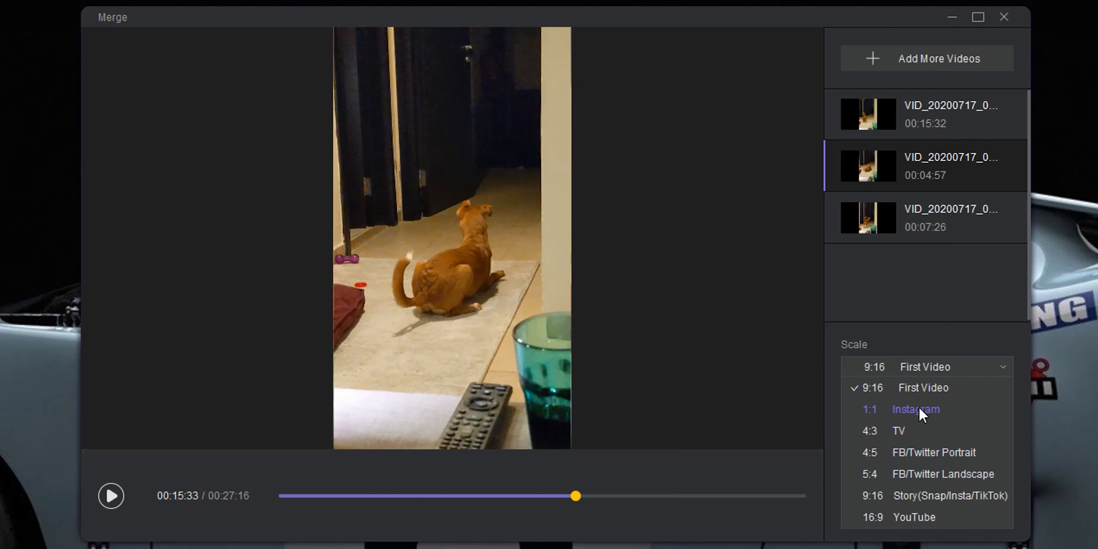
Set the scale to 1:1 Instagram and the output resolution to 2K (1440*1440).
left_click(916, 408)
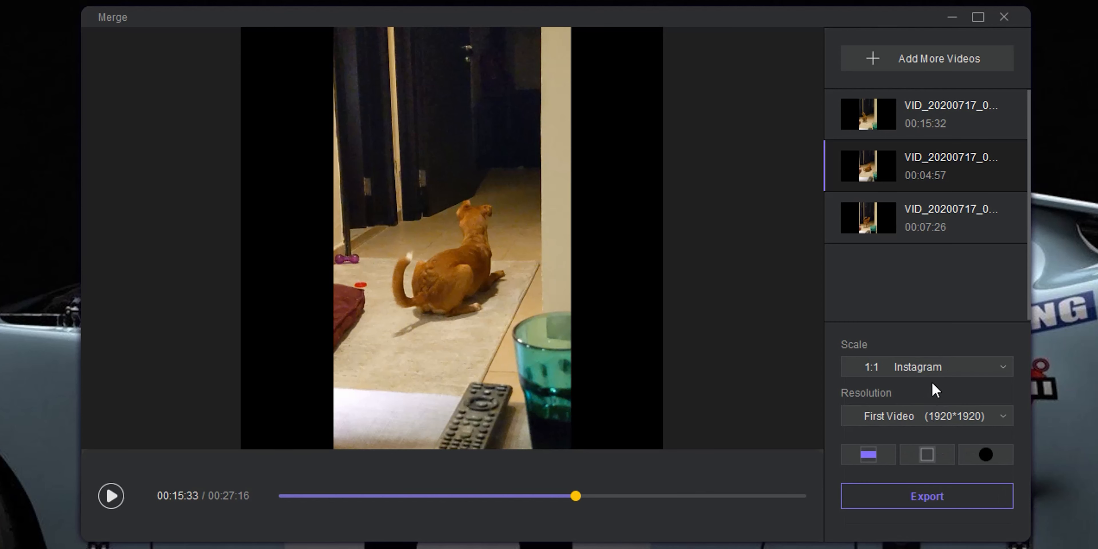
left_click(926, 416)
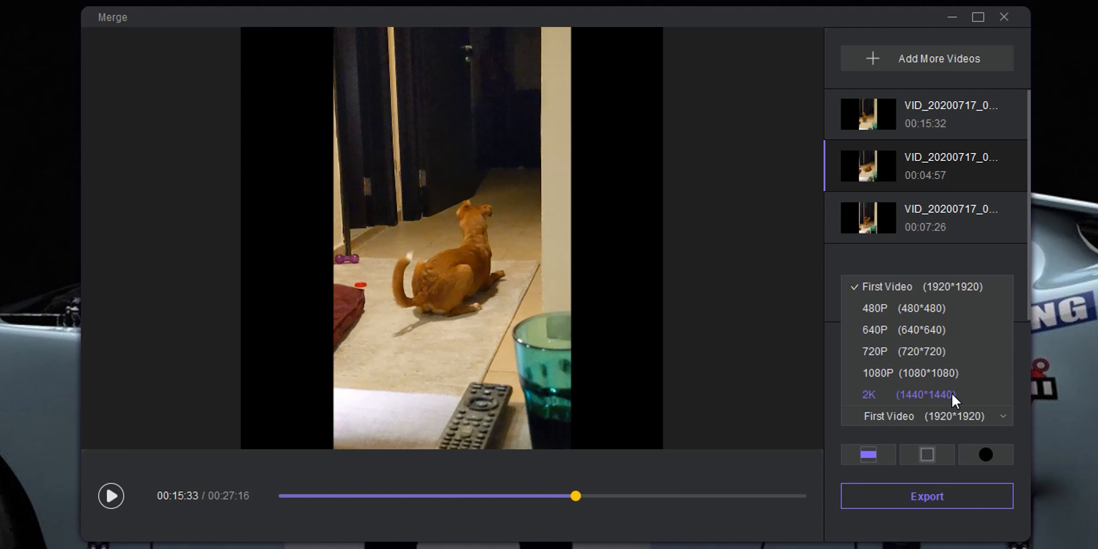
left_click(907, 394)
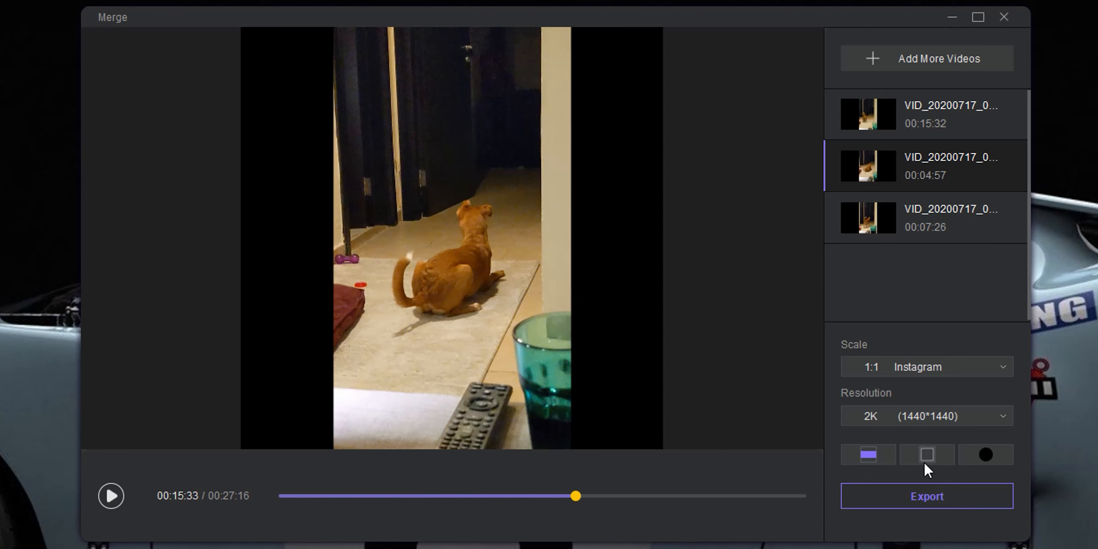
Keep the clips fitted inside the square and fill the empty sides with a blurred background.
left_click(926, 456)
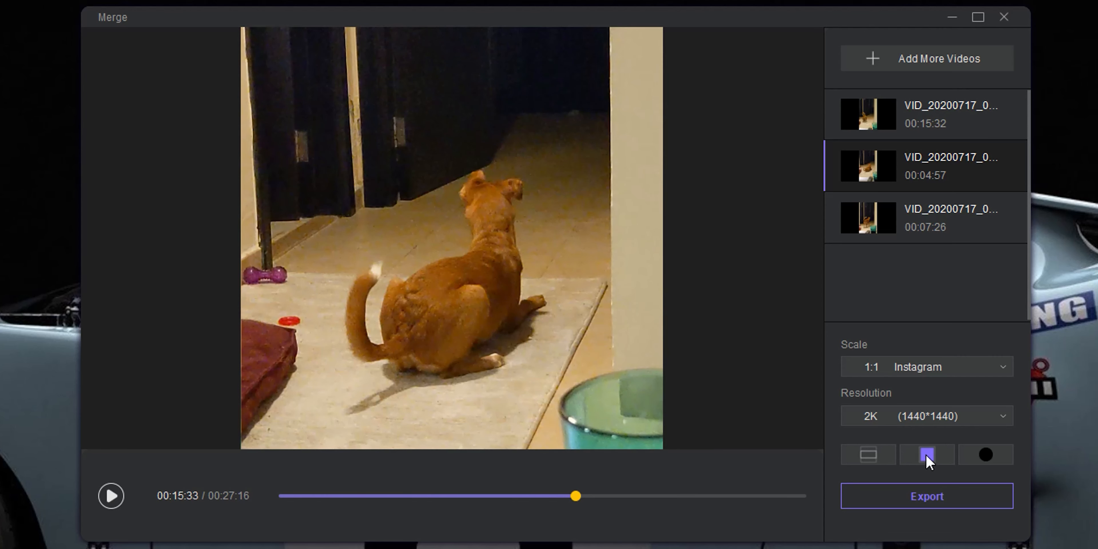
left_click(867, 455)
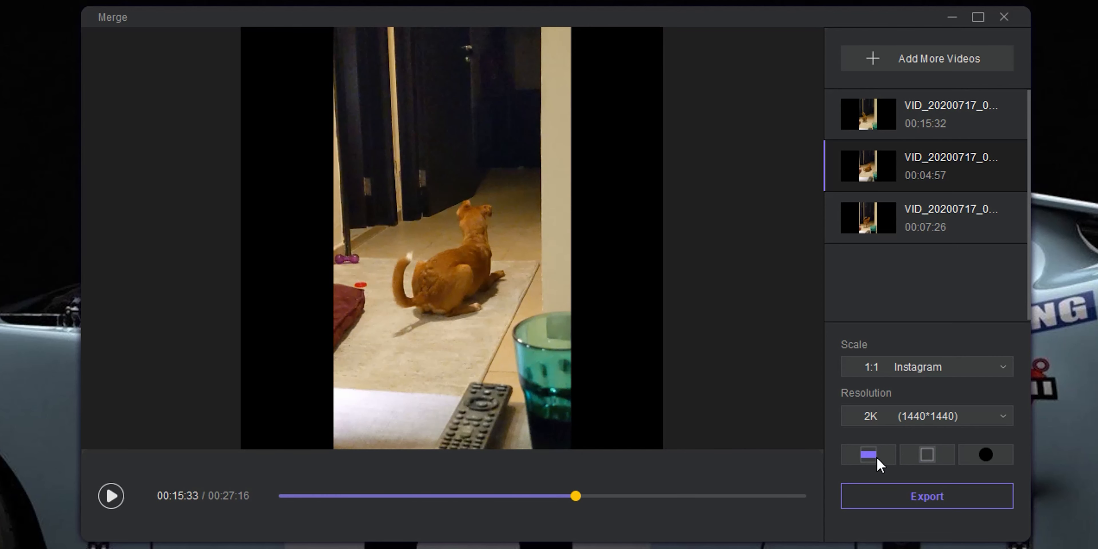
left_click(984, 454)
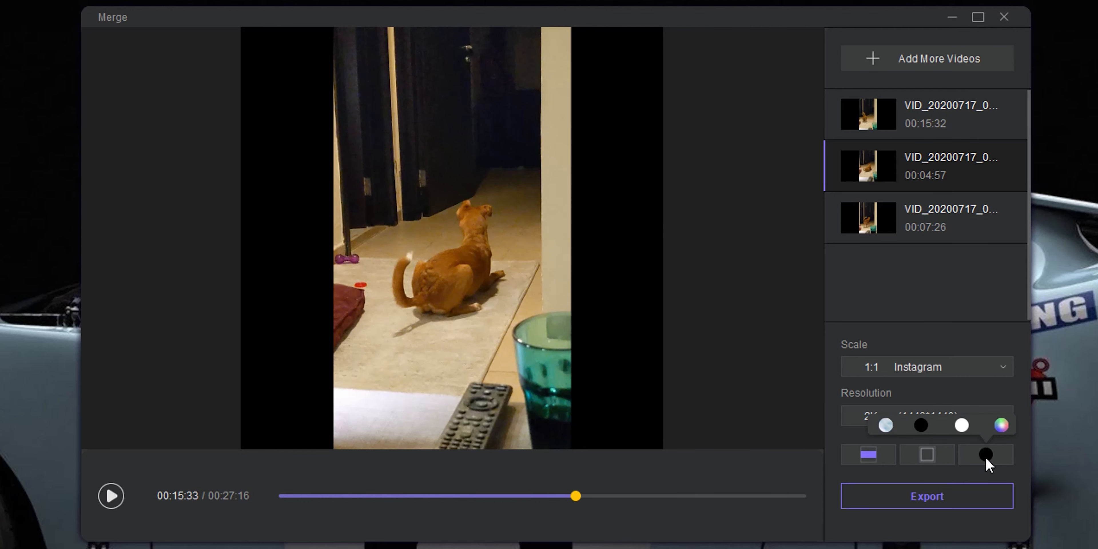
left_click(984, 455)
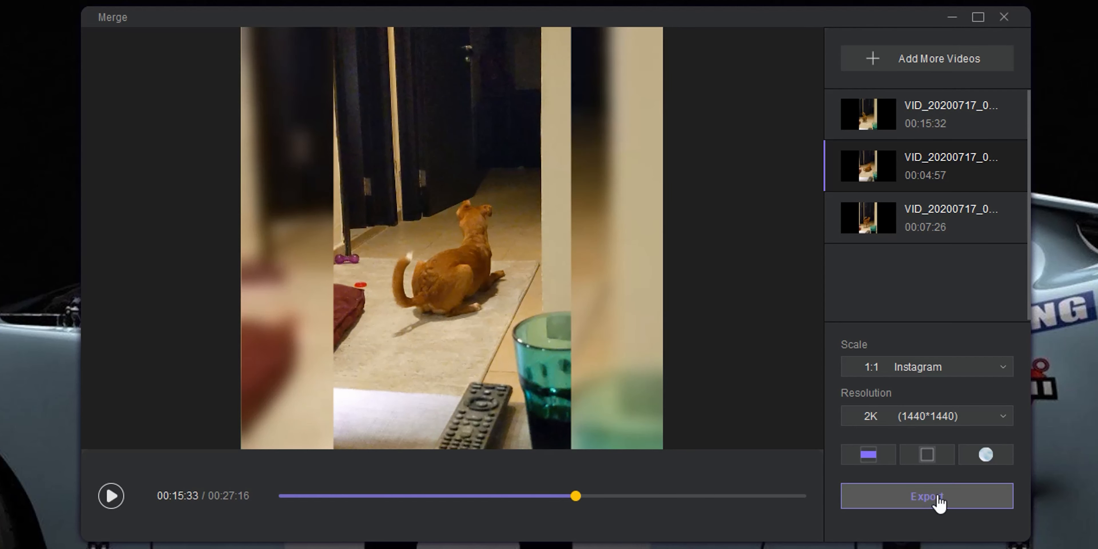
Export the merged video to the Desktop and show it in its folder.
left_click(925, 500)
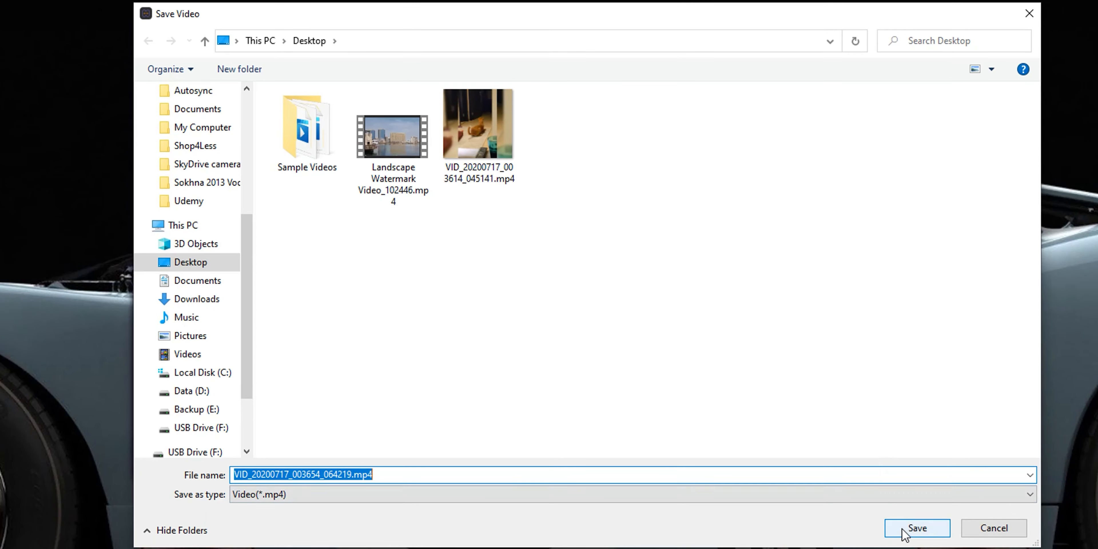
left_click(916, 528)
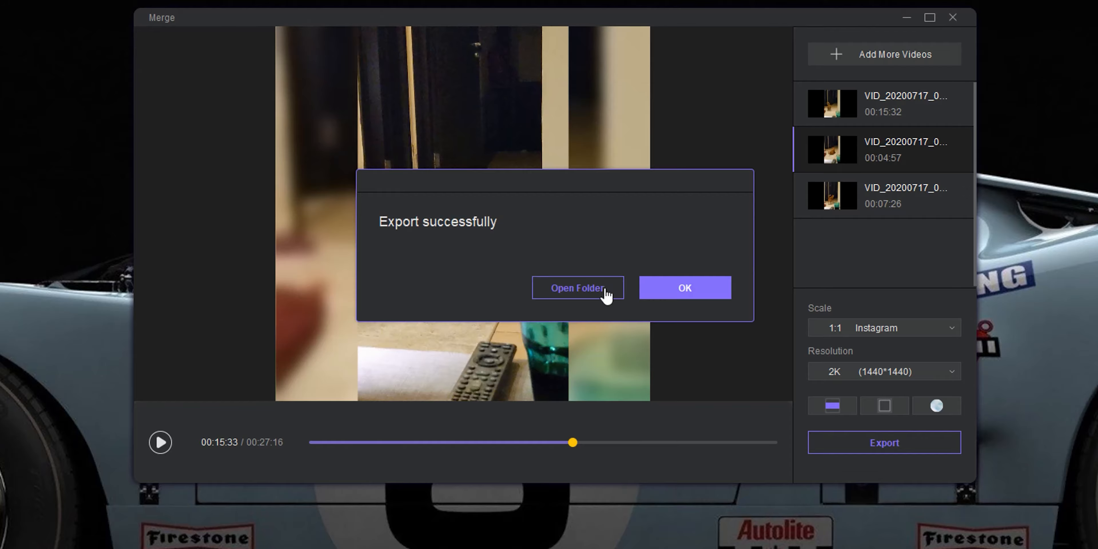
left_click(577, 288)
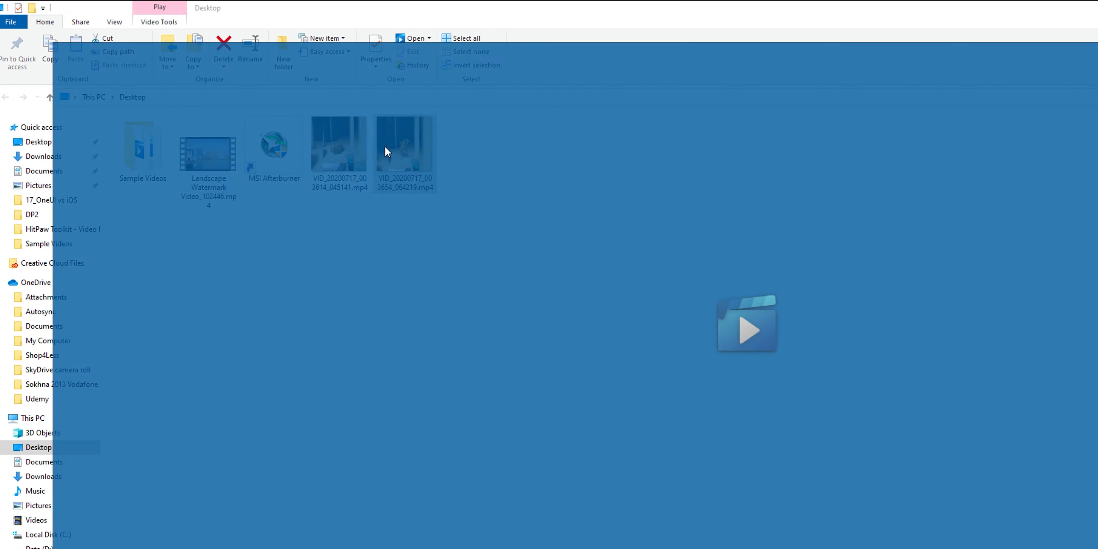